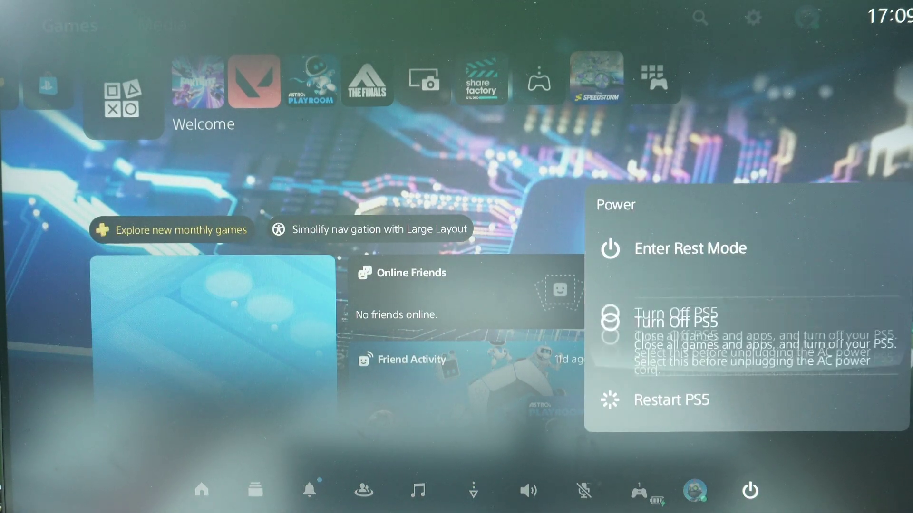
Select Turn Off PS5 to power the console down before the Safe Mode boot.
left_click(675, 320)
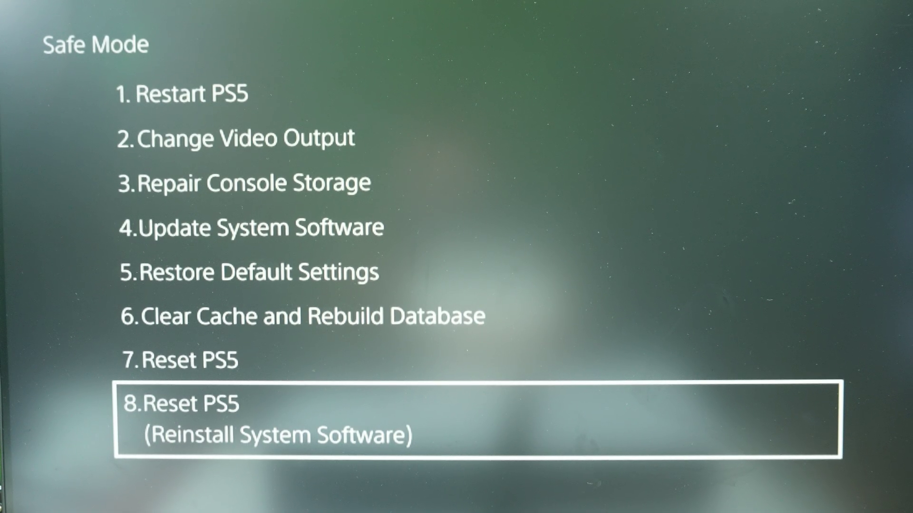
Move the Safe Mode focus up to Reset PS5, then to Restore Default Settings.
key("Up")
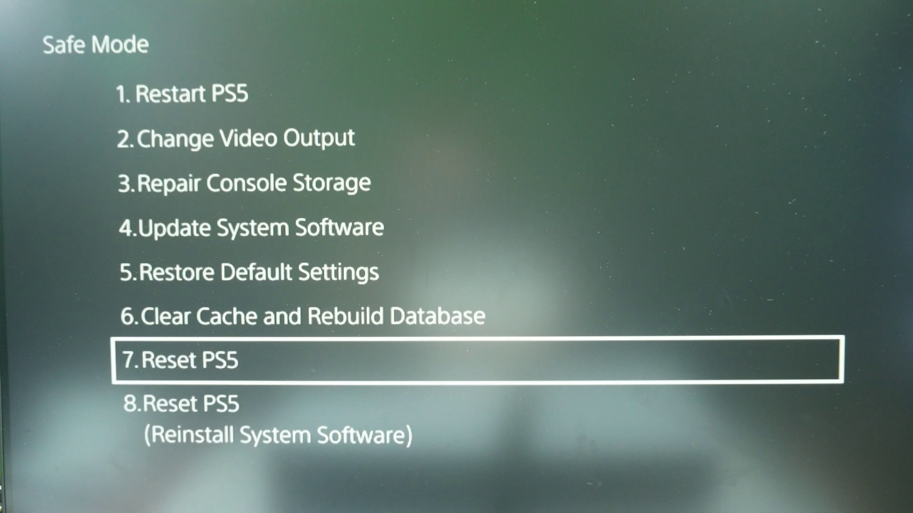
key("Up")
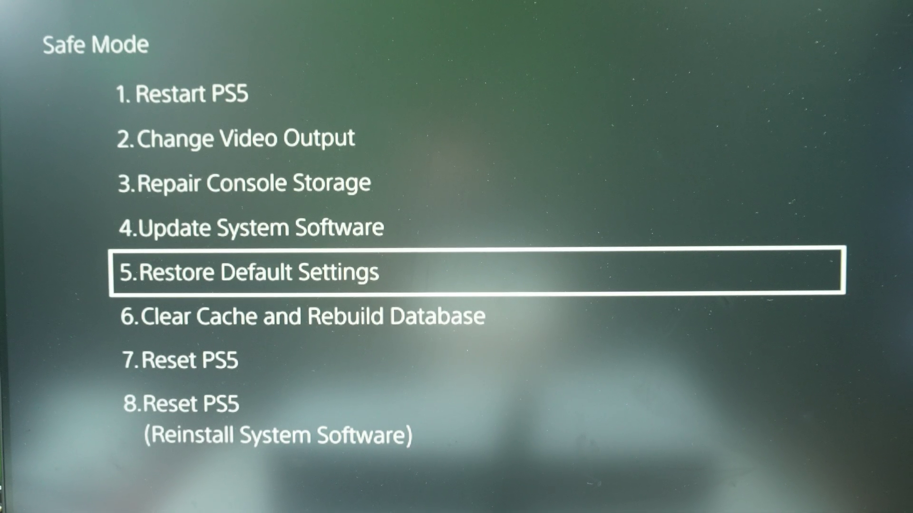